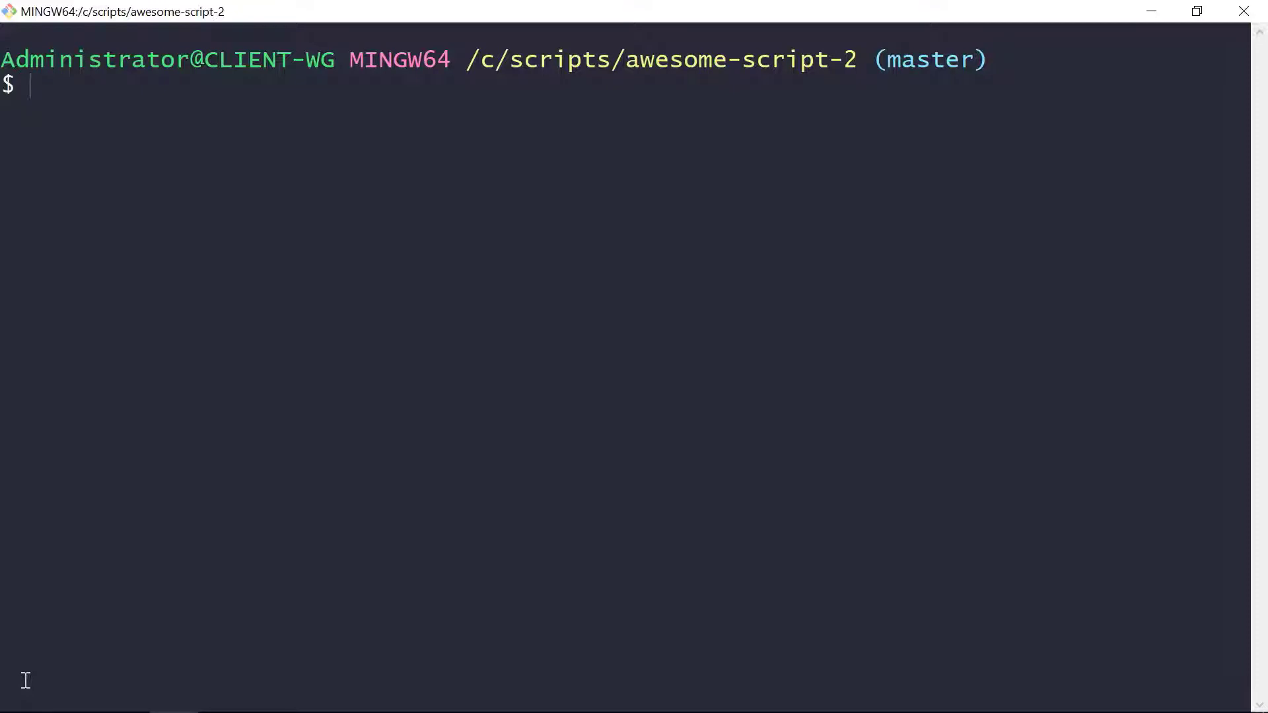
# Step: Check the awesome-script-2 working tree with git status, showing master tracking origin/master
pyautogui.write('ls')
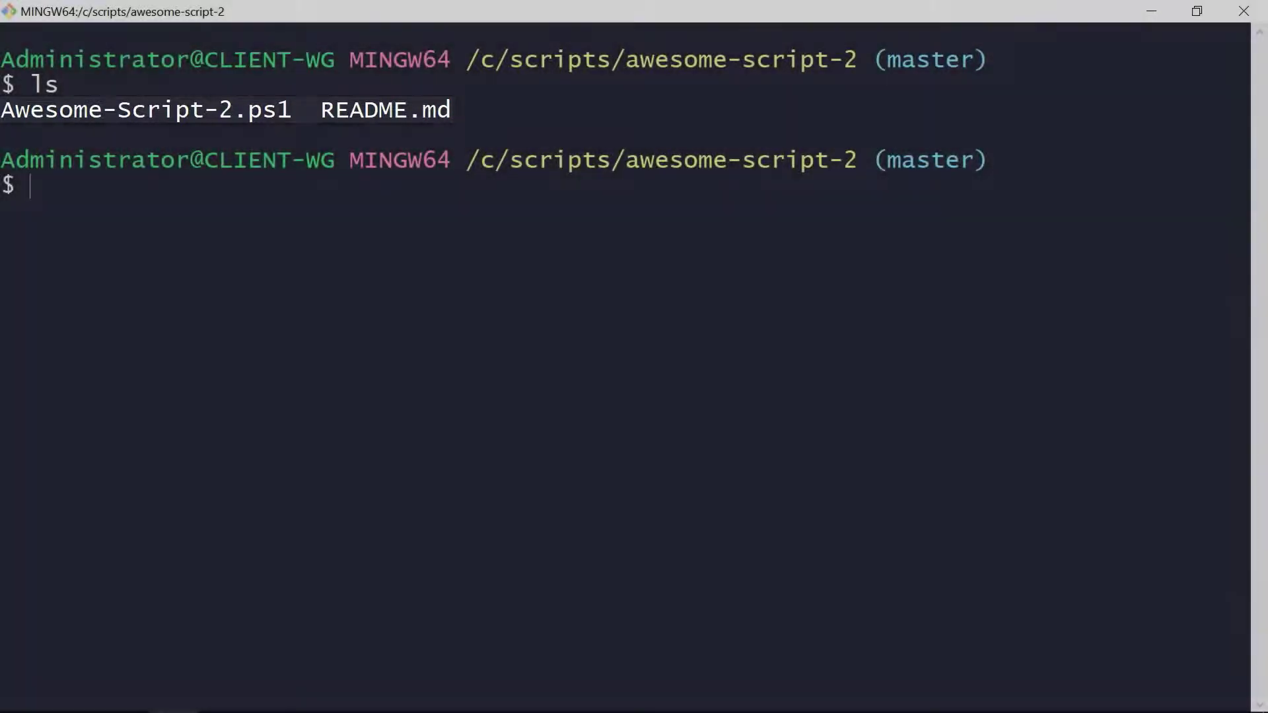
pyautogui.write('git s')
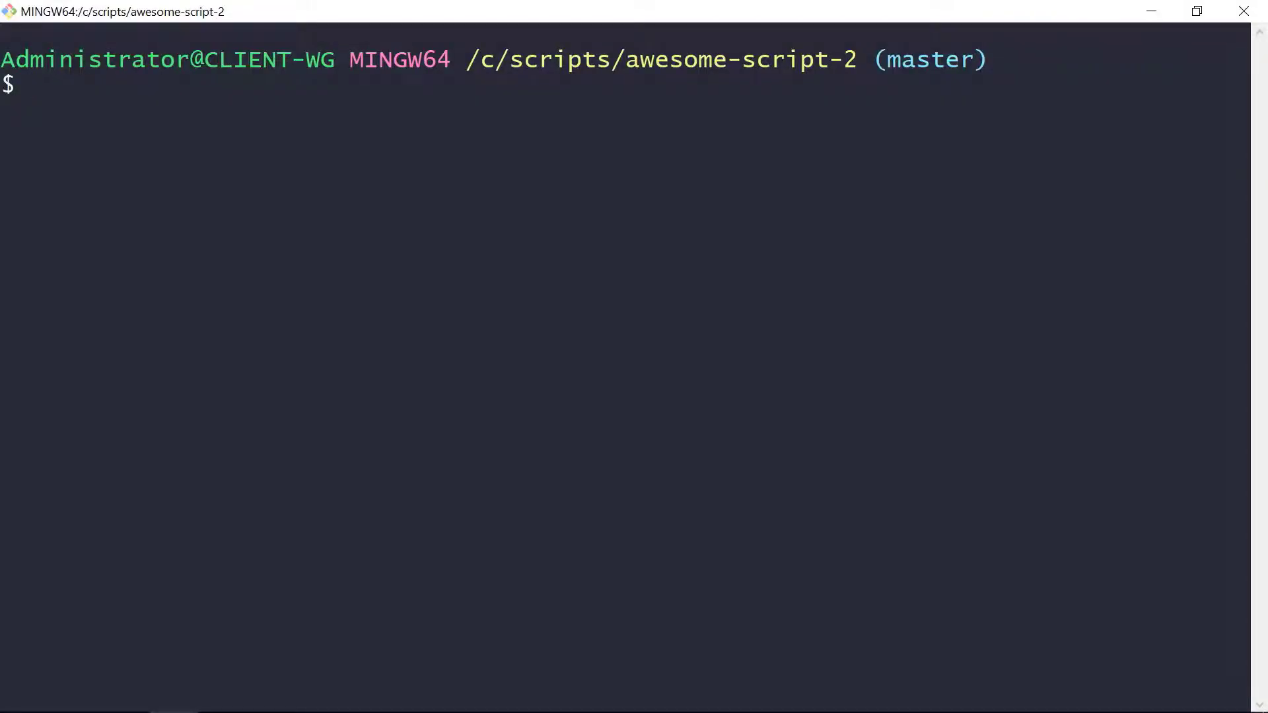
pyautogui.write('git status')
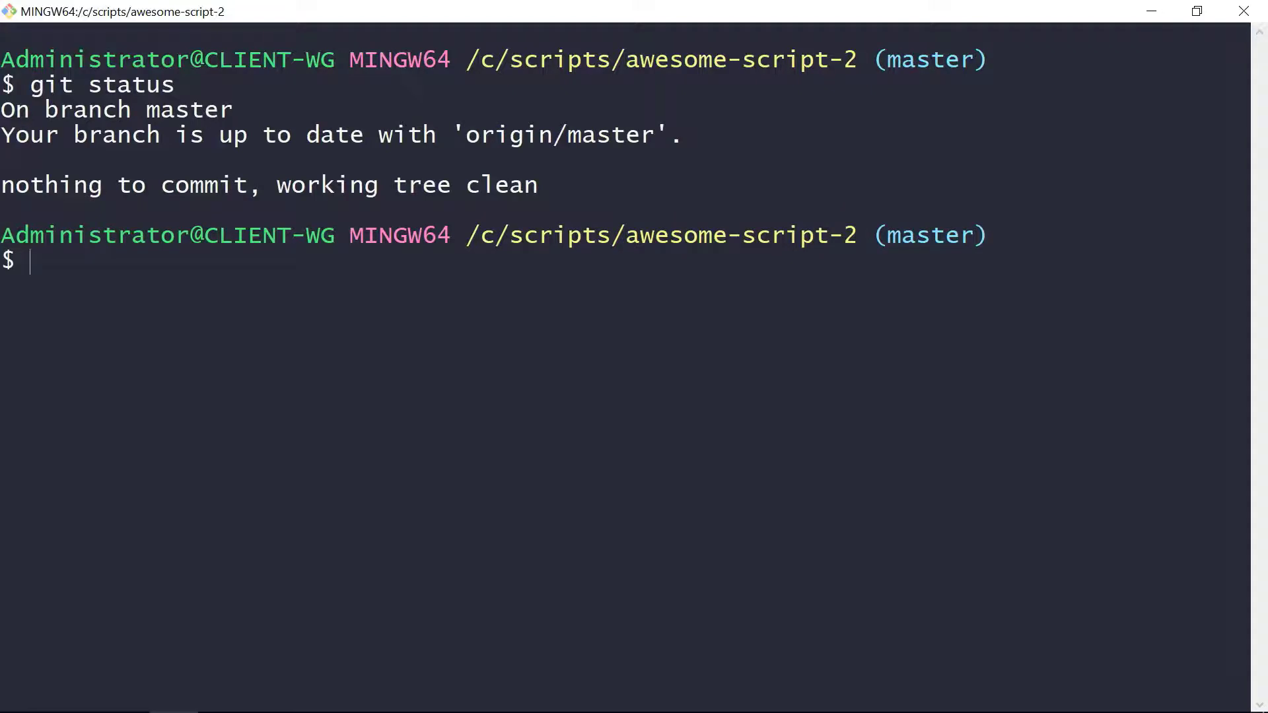
pyautogui.moveTo(0, 109); pyautogui.dragTo(696, 194)
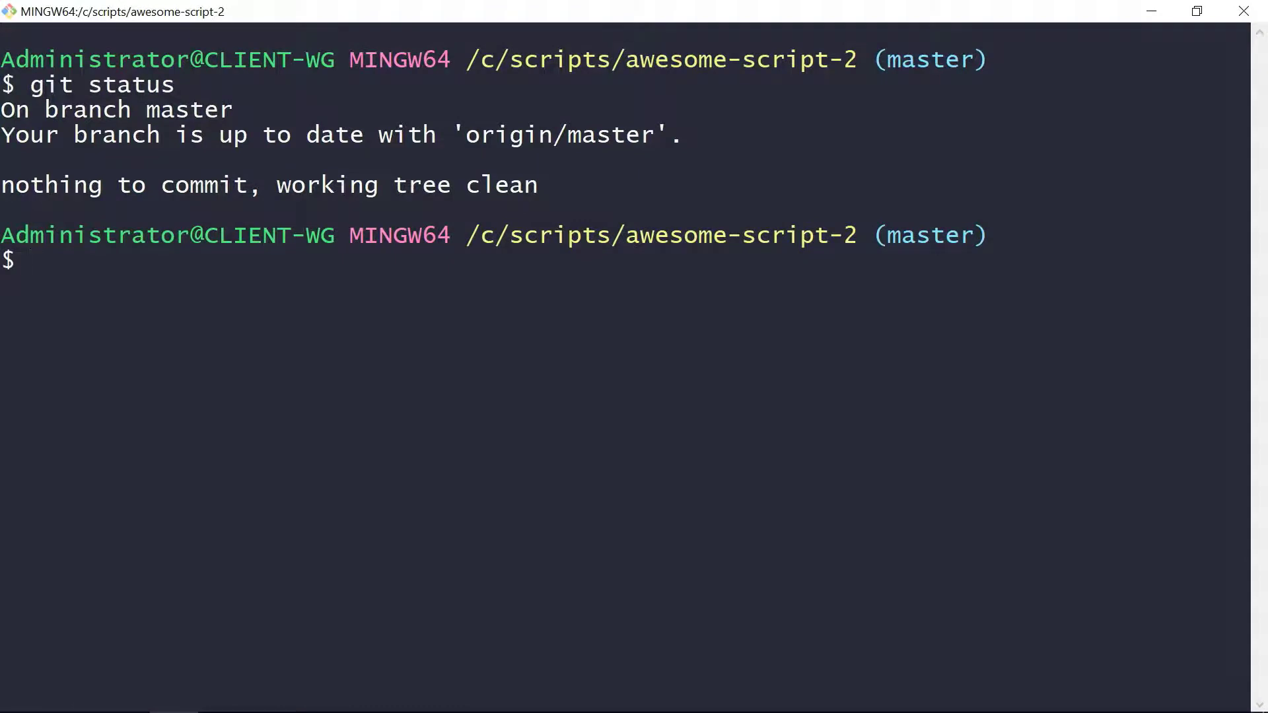
# Step: Remove the origin remote with 'git remote remove origin' so master is no longer tracked
pyautogui.write('git')
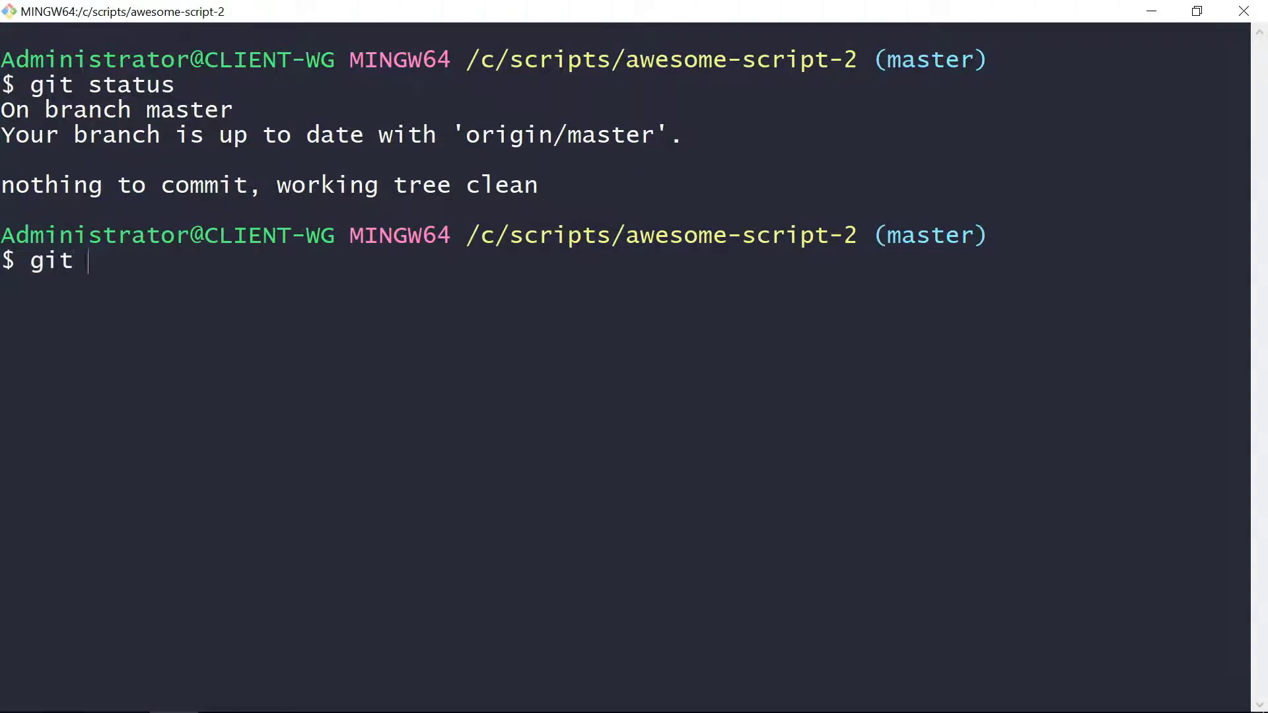
pyautogui.write('remote re')
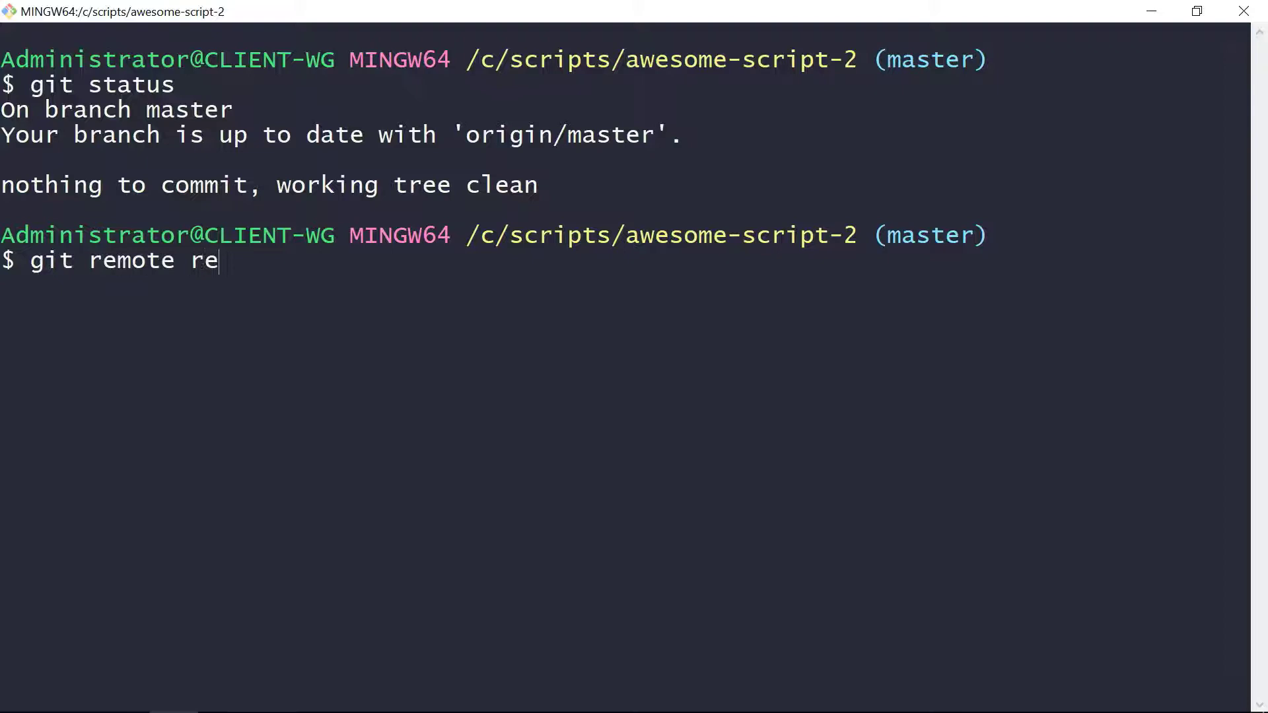
pyautogui.write('move origin')
pyautogui.write('git status')
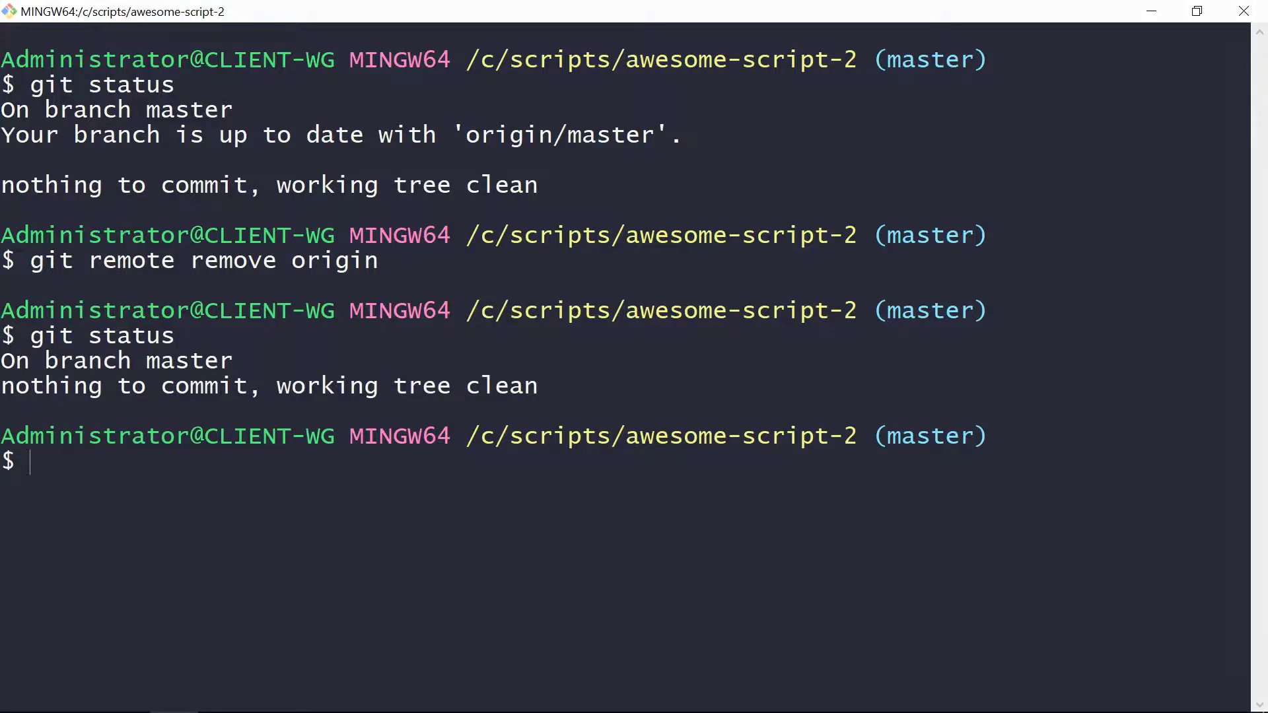
pyautogui.moveTo(0, 360); pyautogui.dragTo(567, 386)
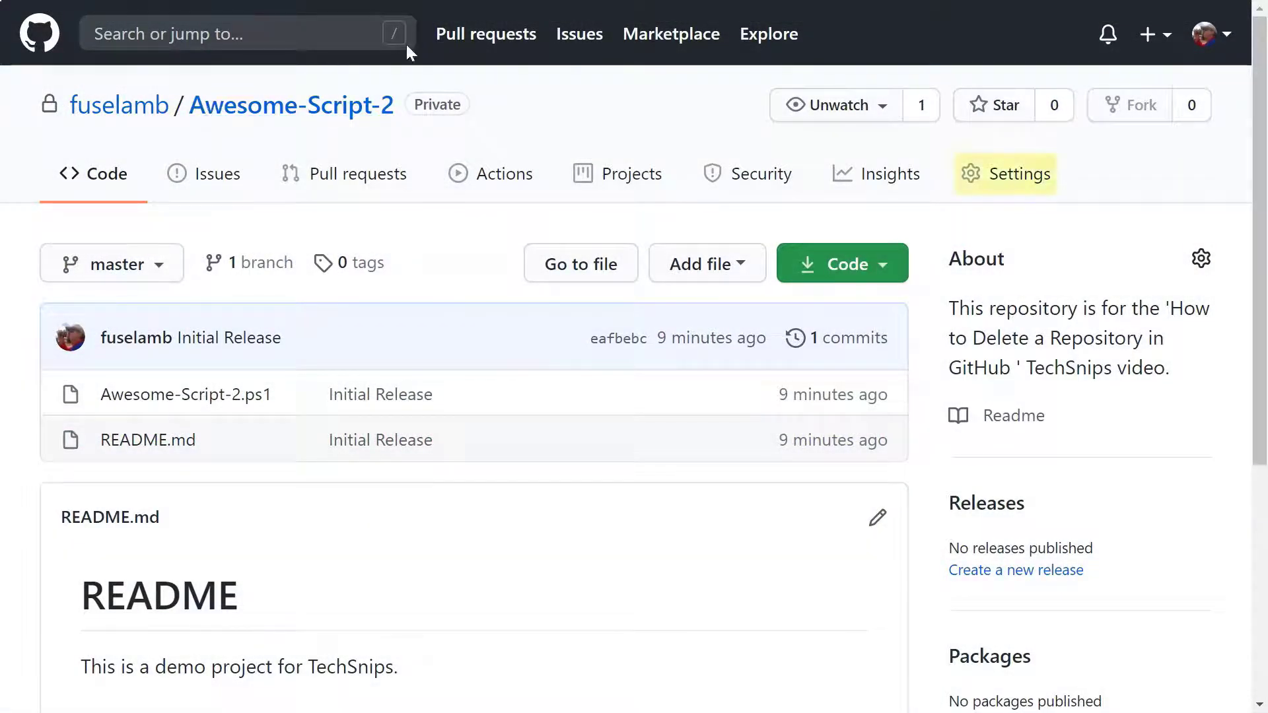
# Step: Go to the Awesome-Script-2 repository Settings and scroll down to the Danger Zone
pyautogui.click(1023, 174)
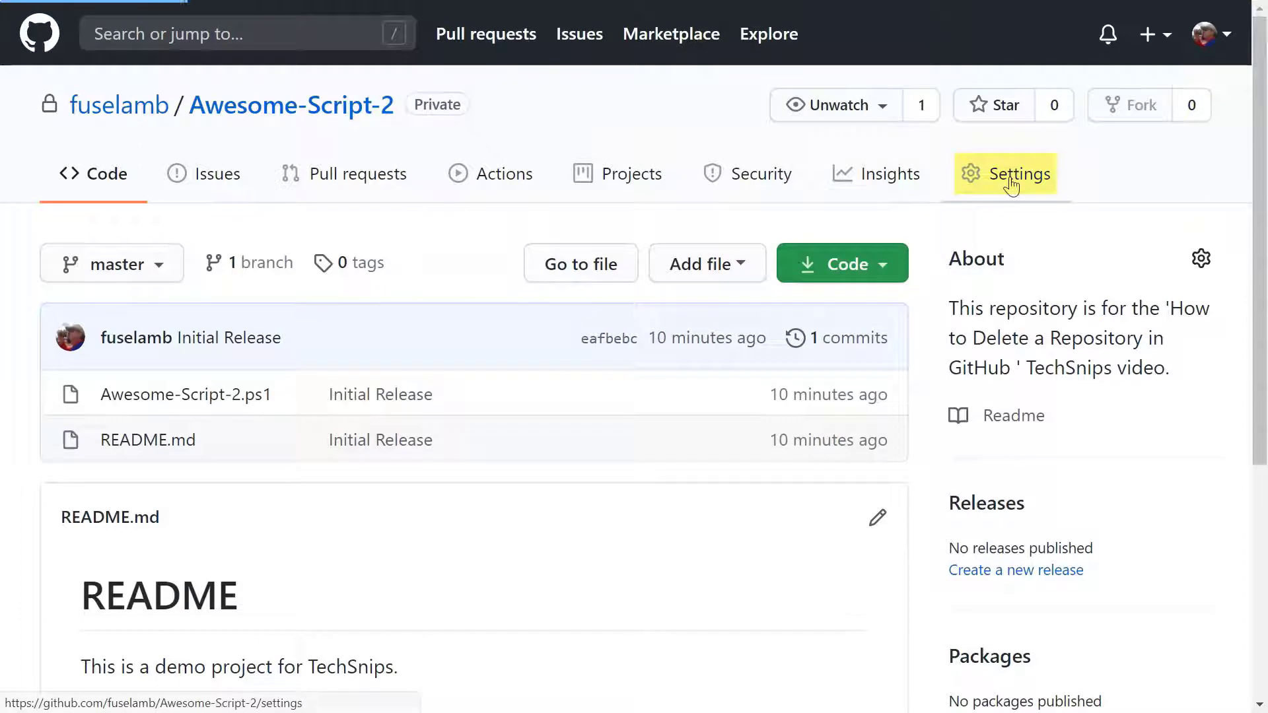
pyautogui.click(1025, 173)
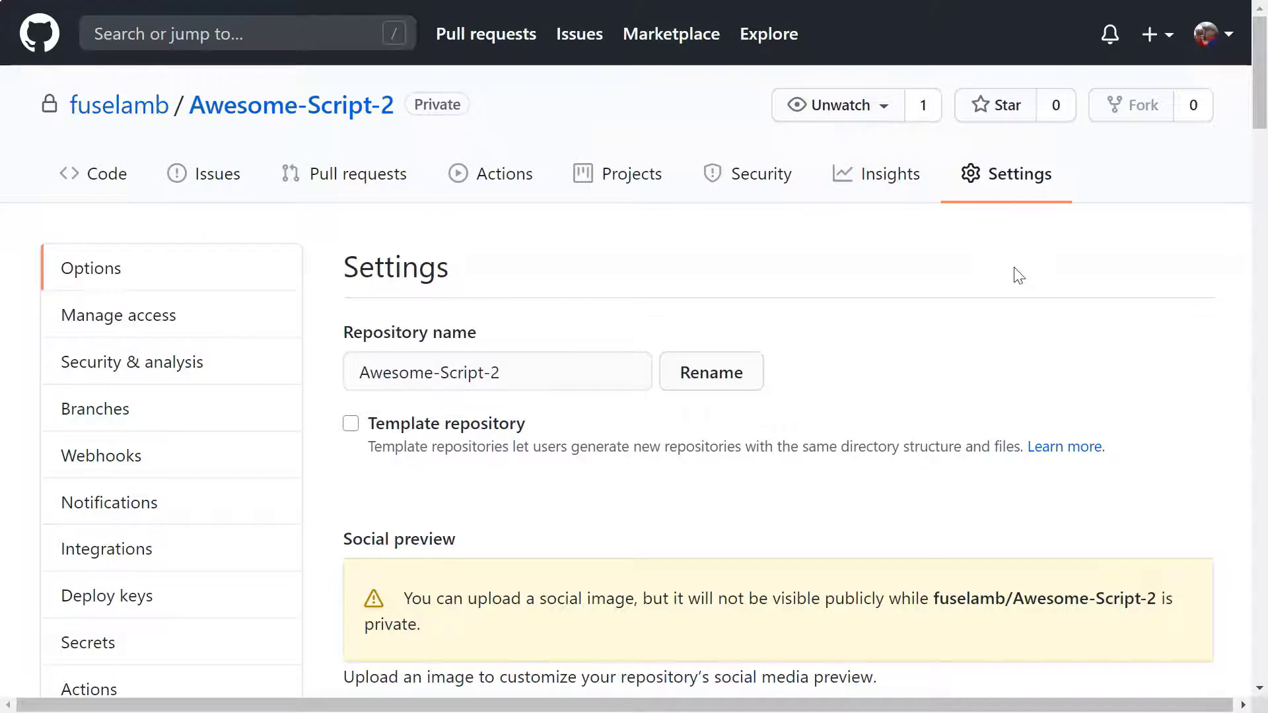
pyautogui.scroll(-3)
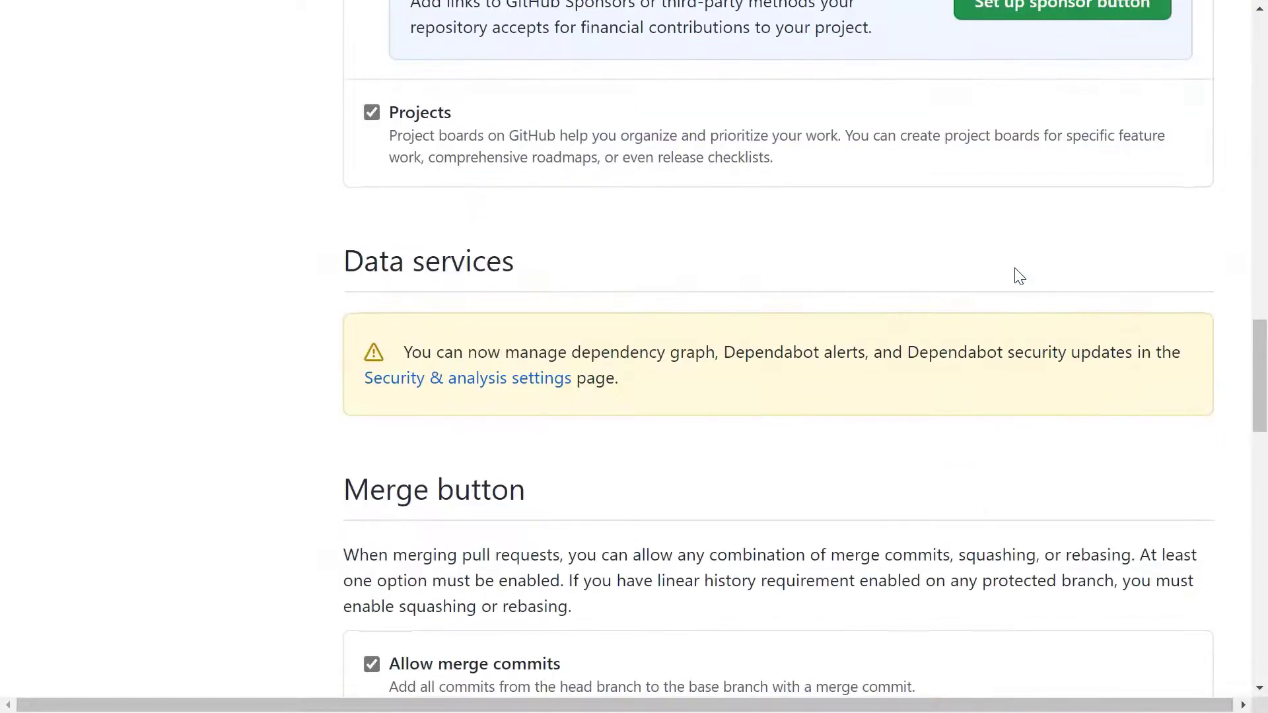
pyautogui.scroll(-3)
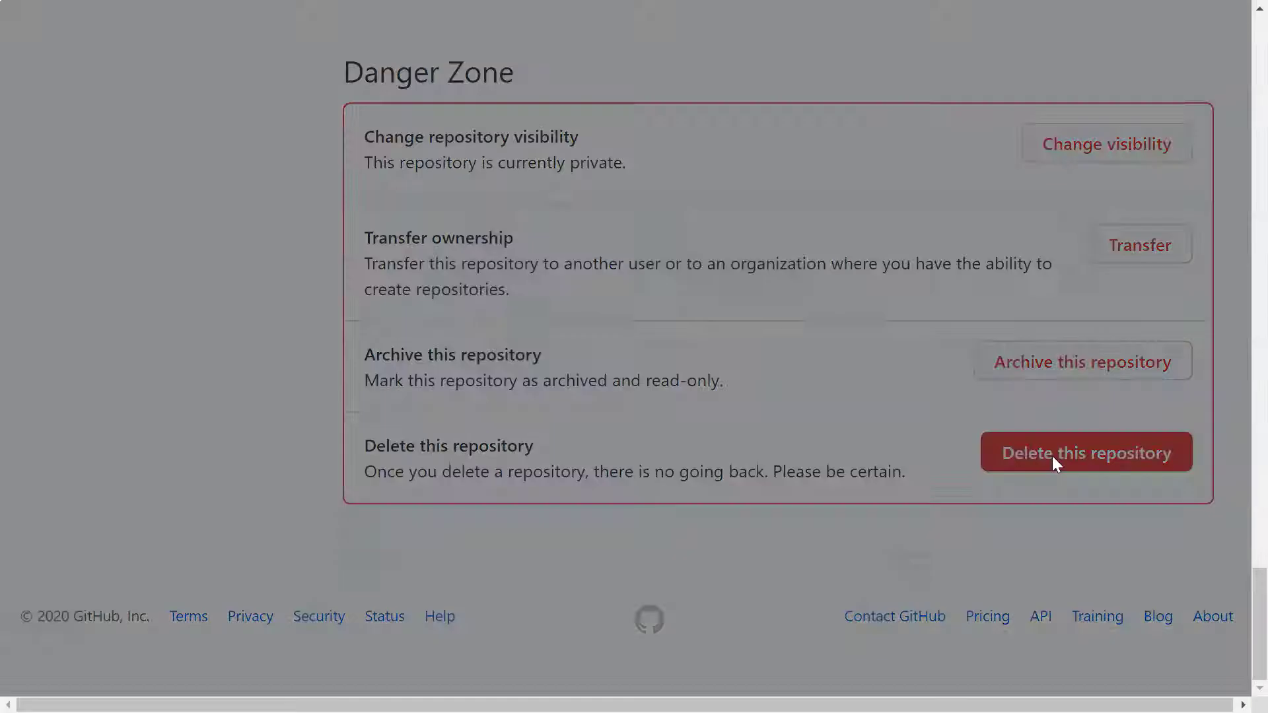
# Step: Delete the repository, confirming with its full name 'fuselamb/Awesome-Script-2'
pyautogui.click(1086, 451)
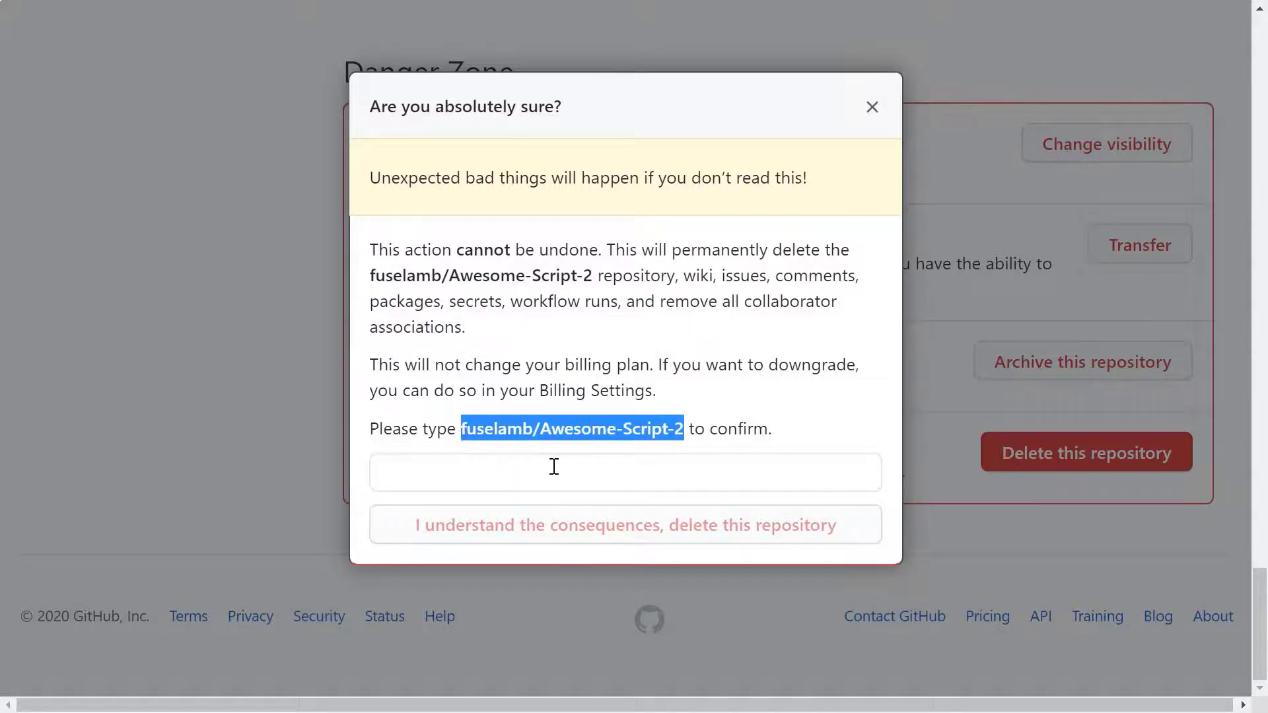
pyautogui.write('fuselamb/Awesome-Script-2')
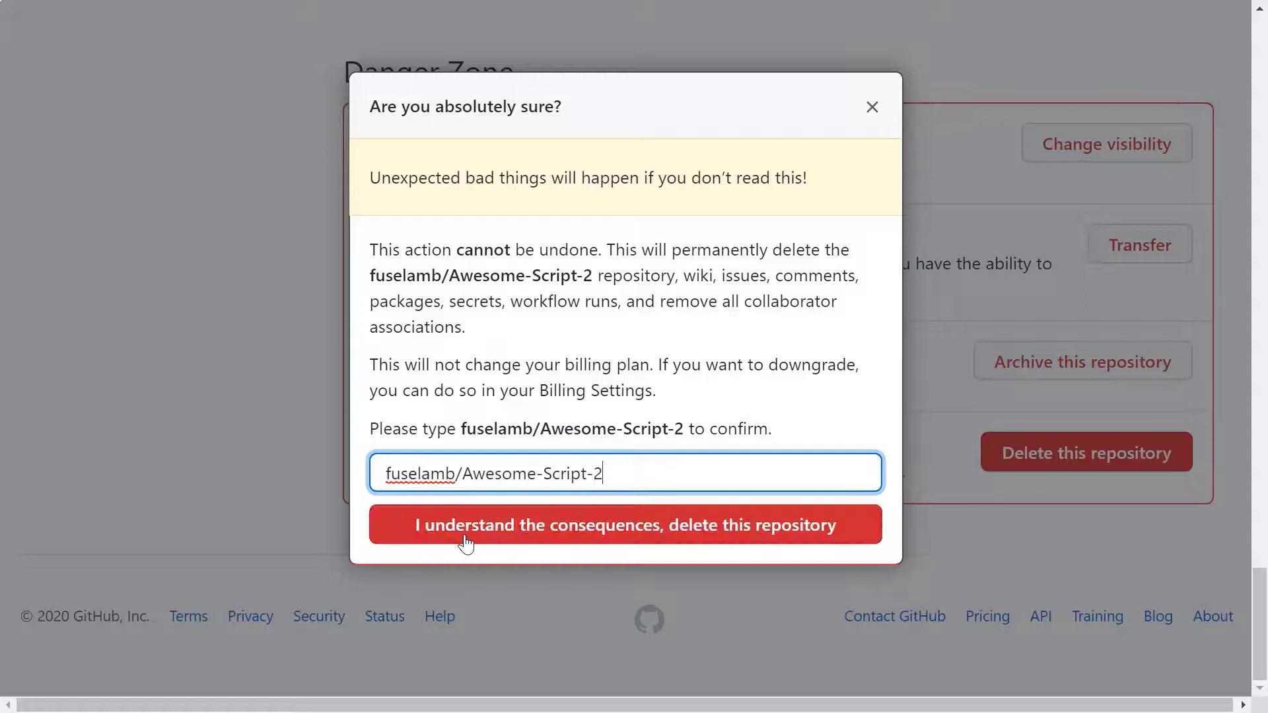
pyautogui.moveTo(513, 544)
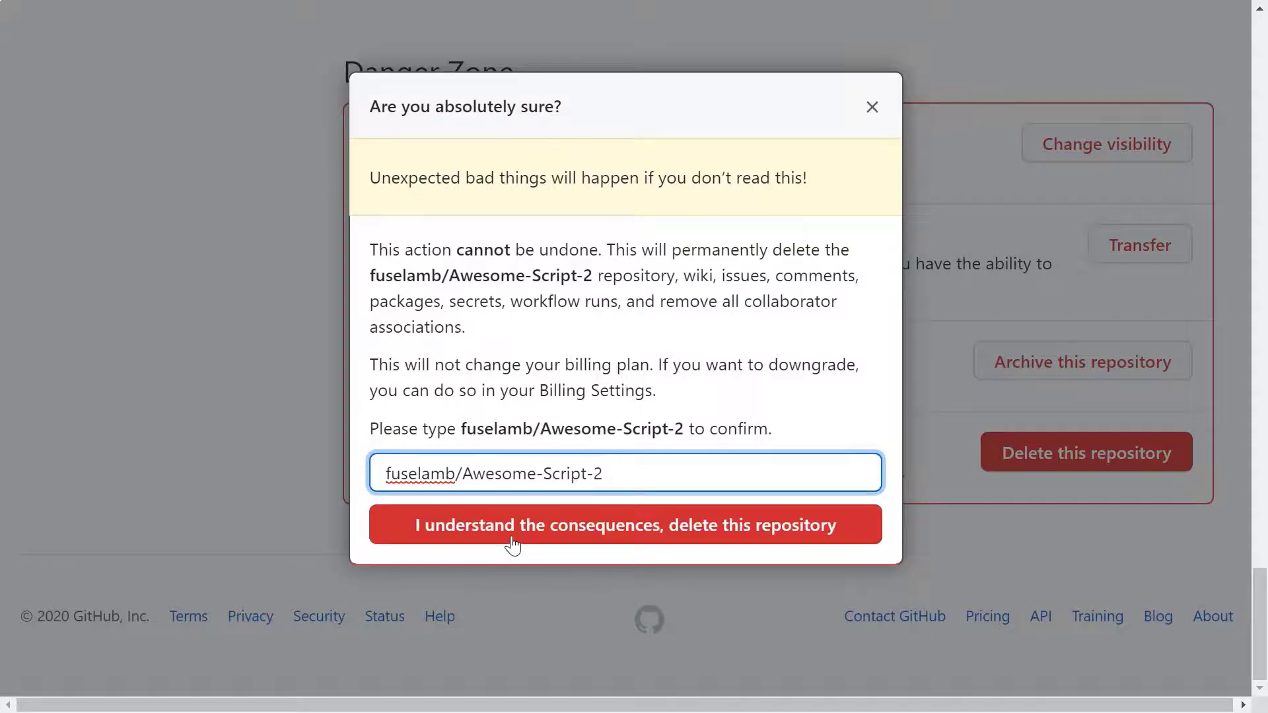
pyautogui.click(624, 524)
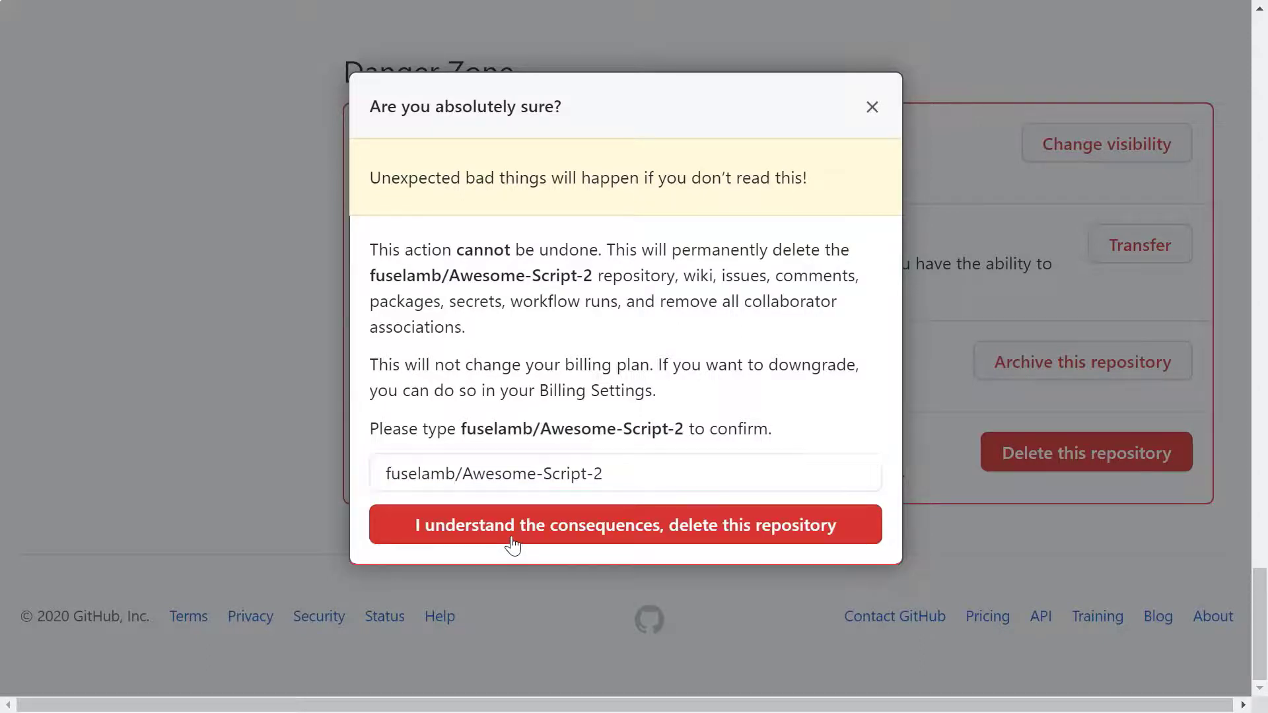
pyautogui.click(624, 524)
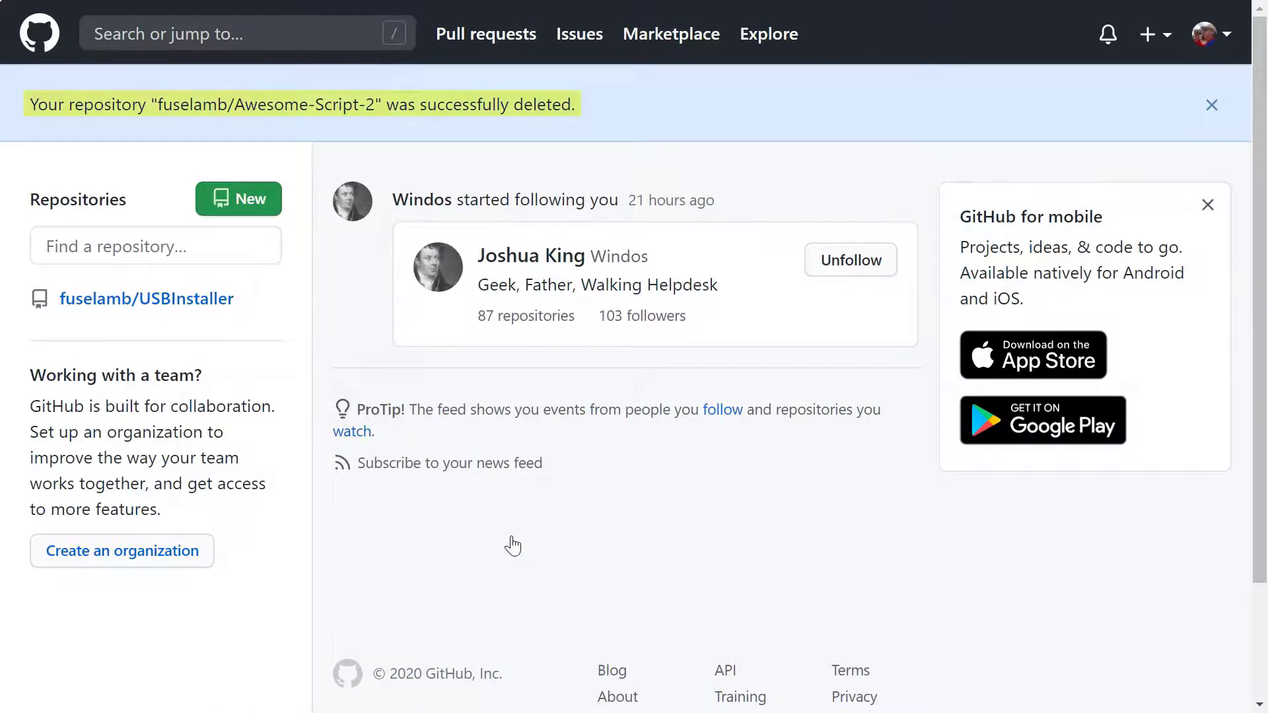
# Step: View 'Your repositories' from the profile menu, now listing only USBInstaller
pyautogui.click(1204, 34)
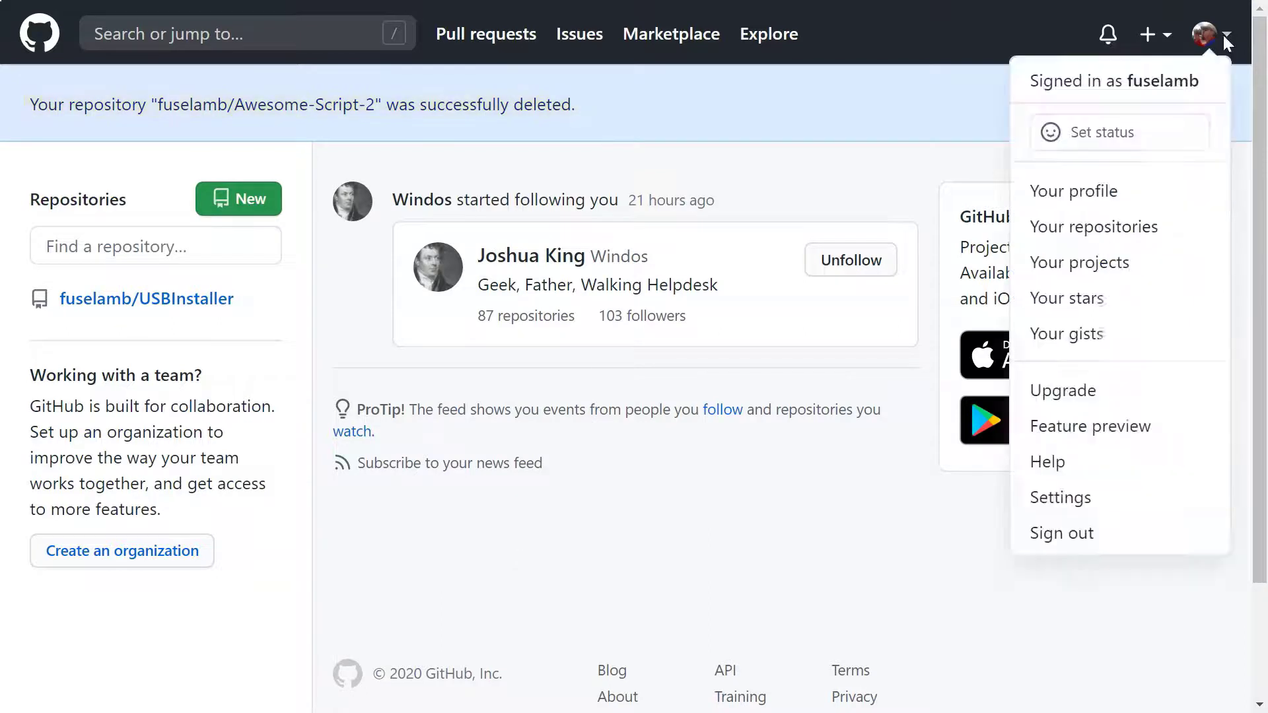
pyautogui.click(1092, 225)
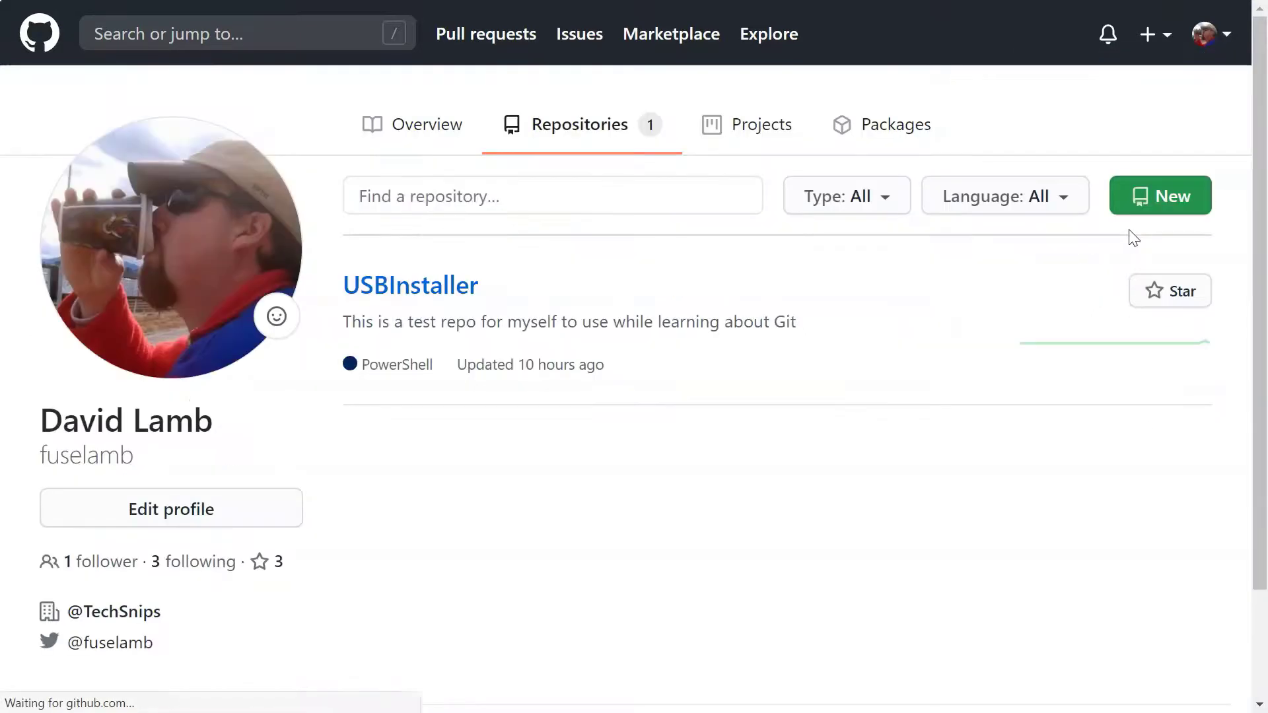